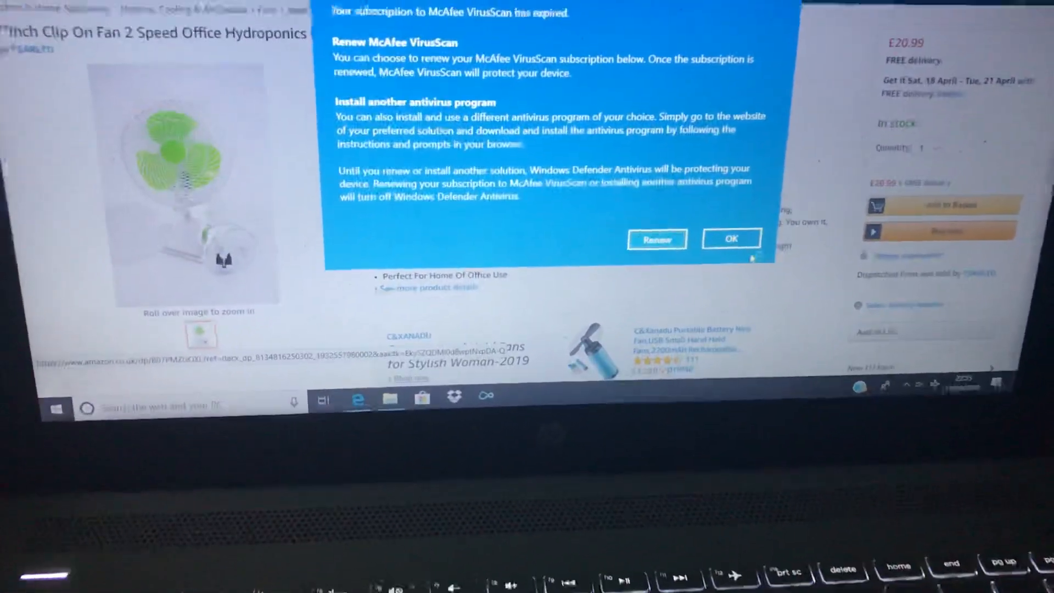
# - Dismiss the McAfee subscription-expired notice to return to the fan product page
pyautogui.click(732, 240)
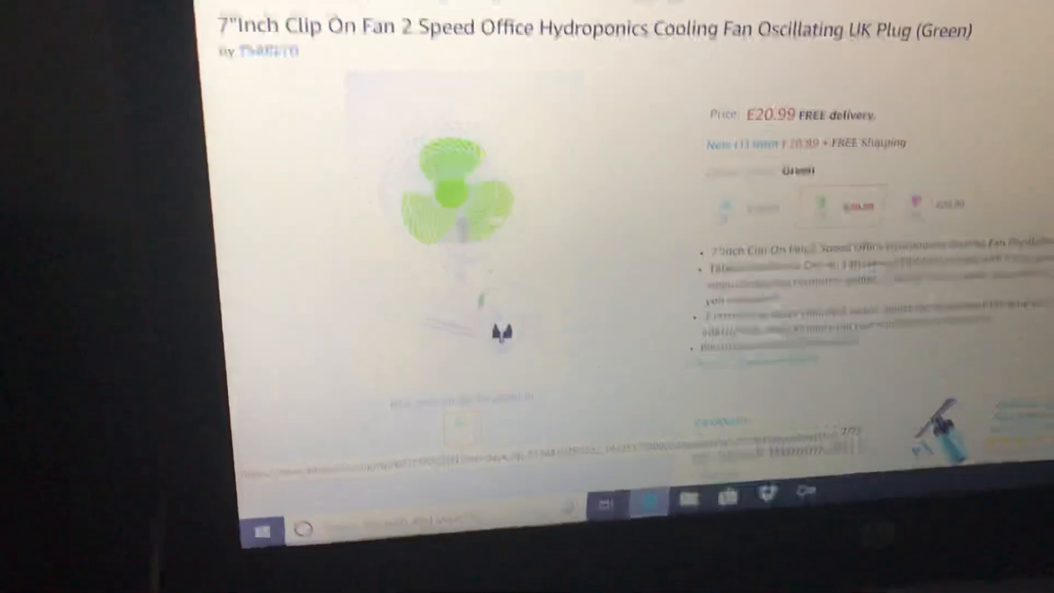
pyautogui.scroll(3)
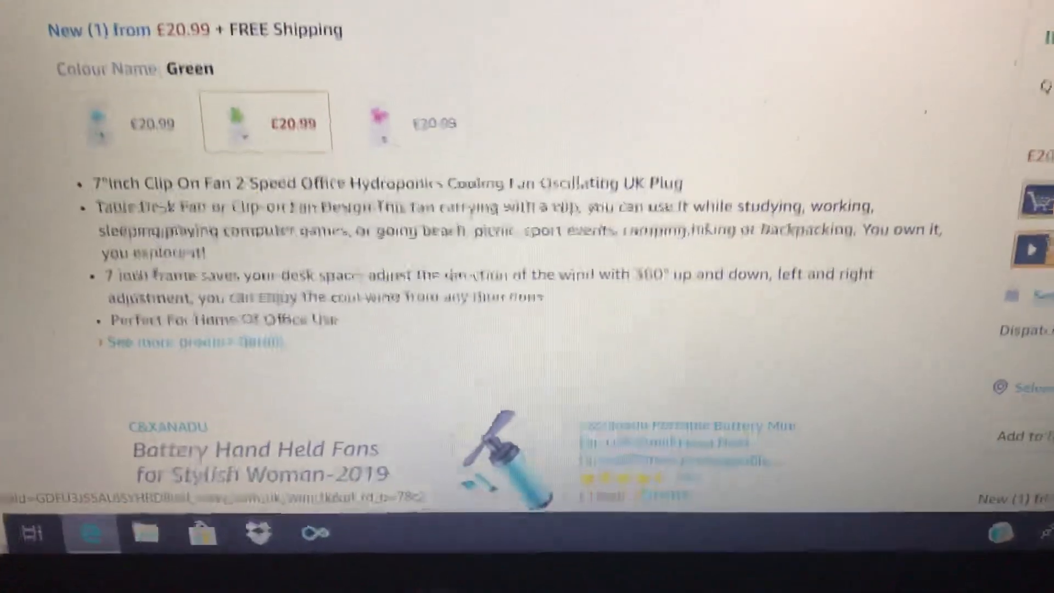
pyautogui.scroll(-3)
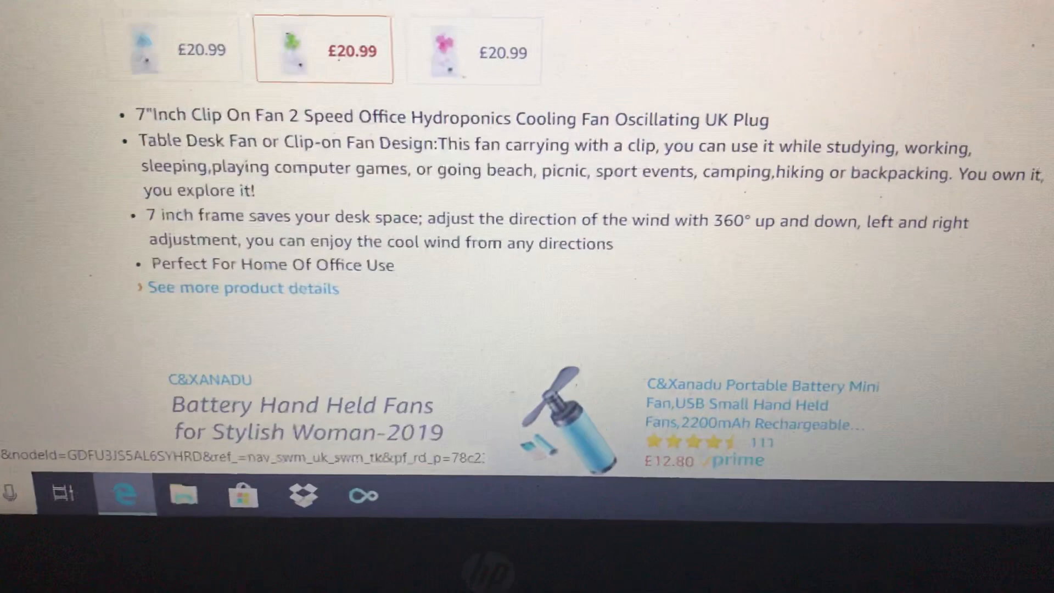
pyautogui.scroll(3)
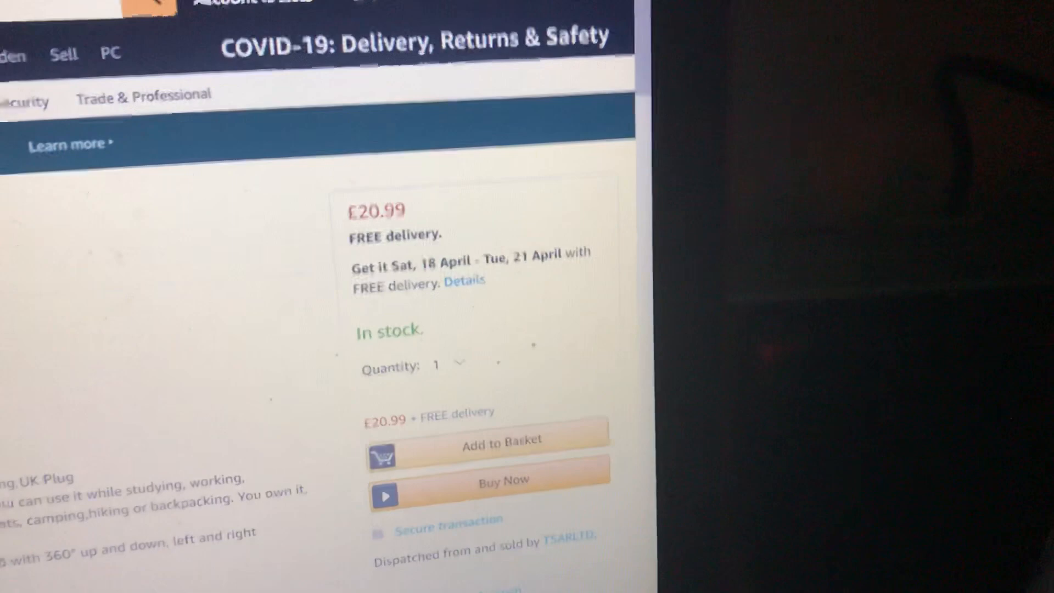
# - Show all offers for the green fan via the 'New (1) from £20.99' link
pyautogui.scroll(-3)
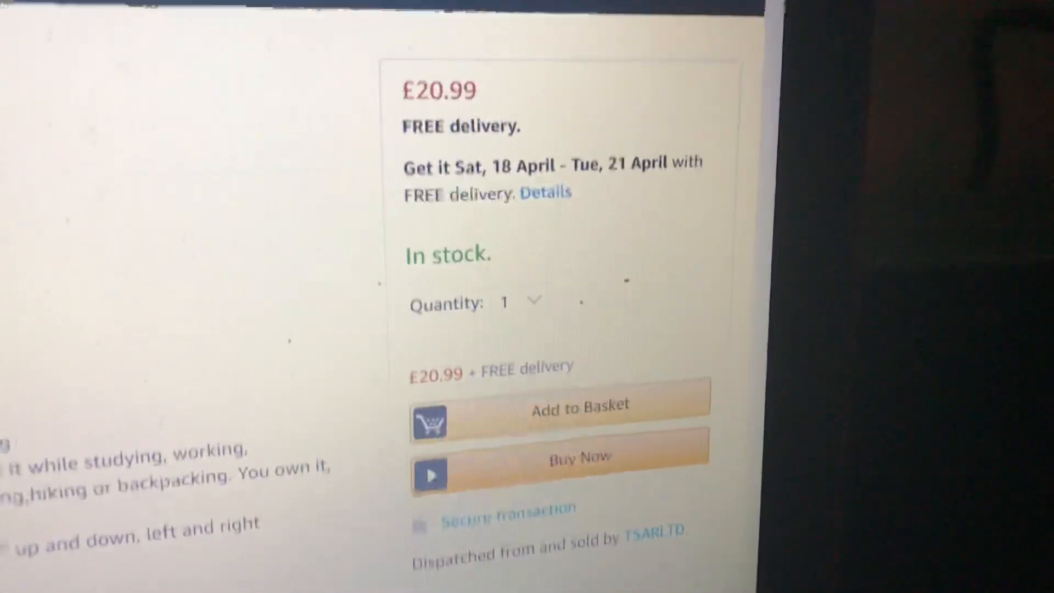
pyautogui.scroll(3)
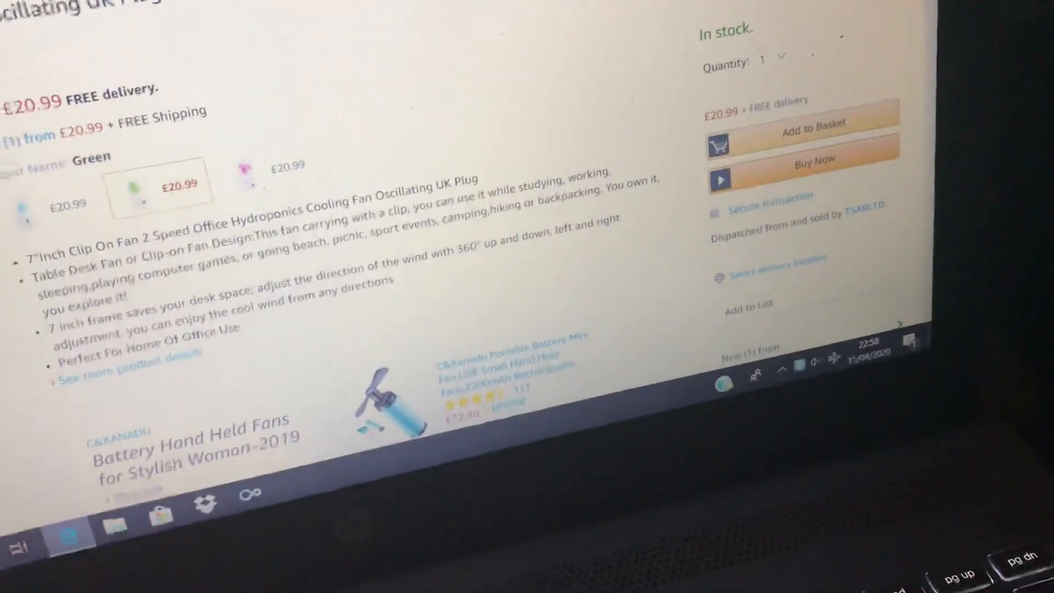
pyautogui.click(753, 346)
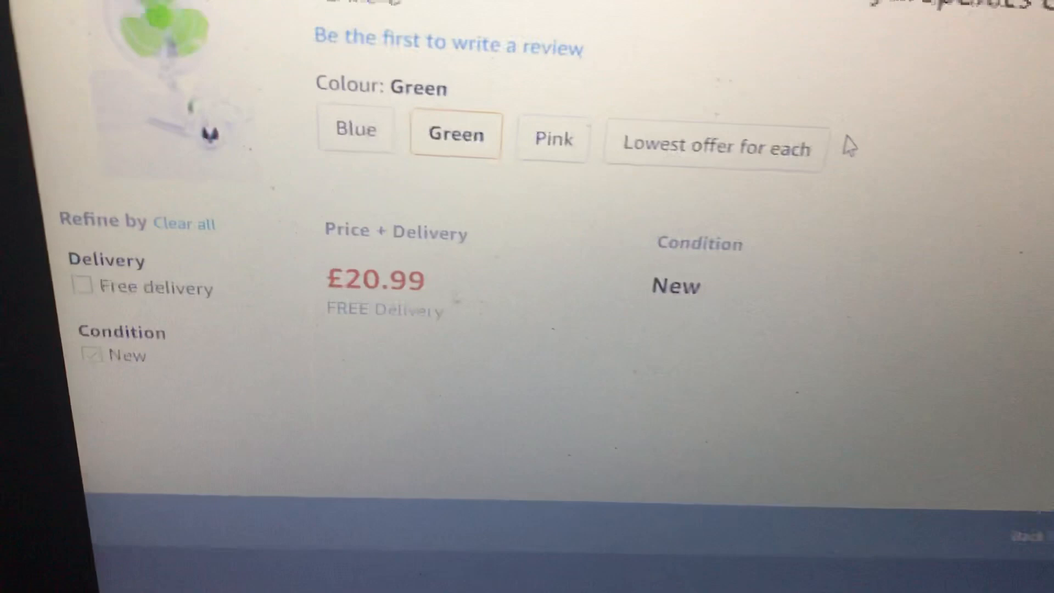
pyautogui.scroll(-3)
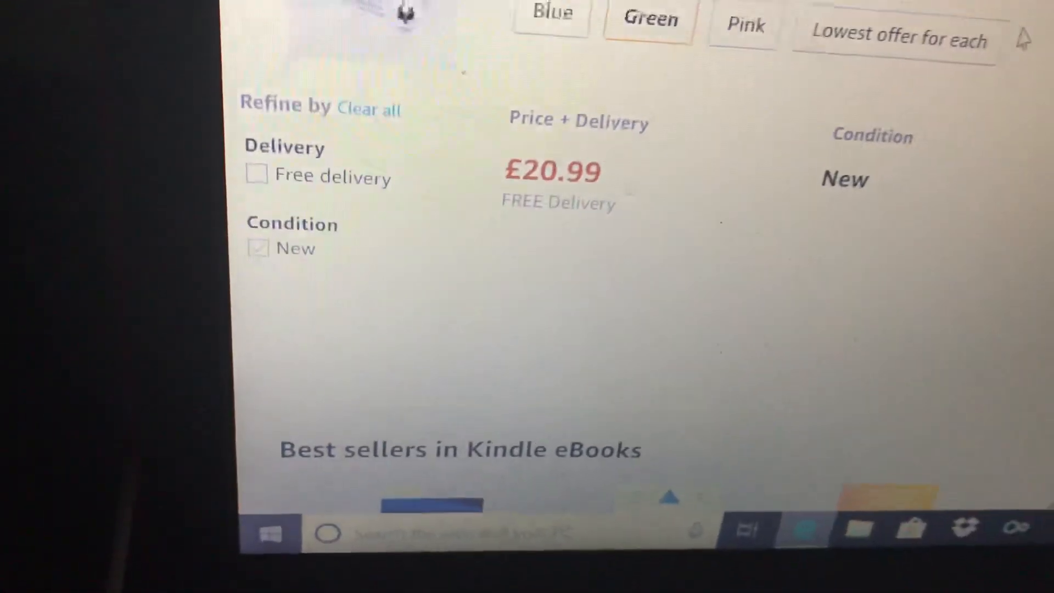